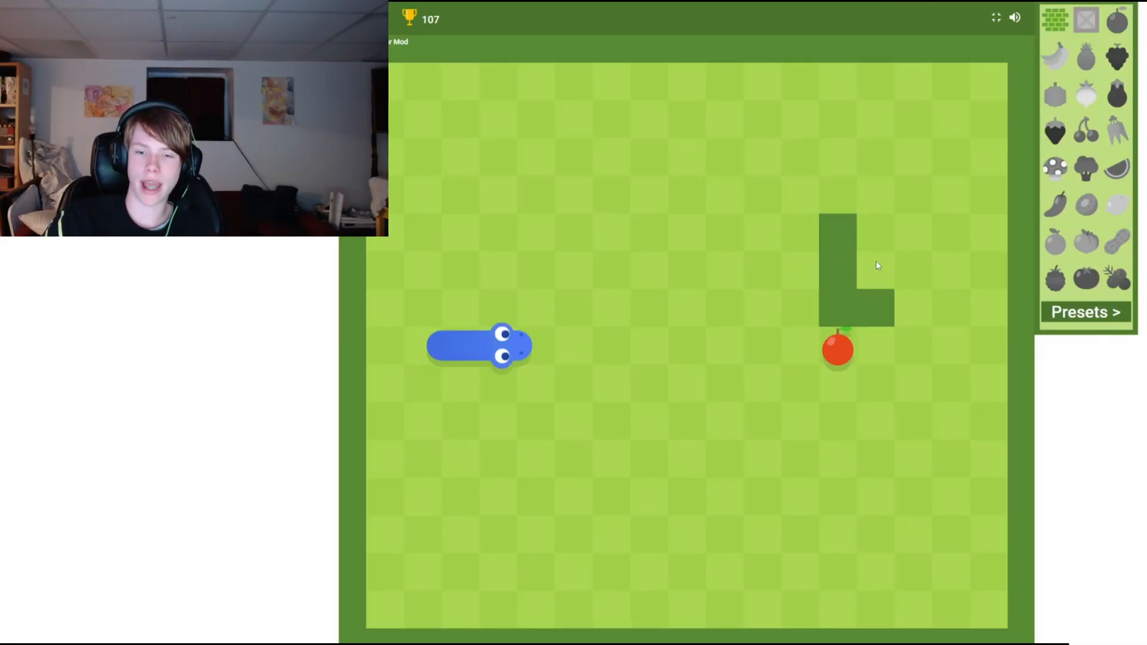
- Start the game on the custom board with the wall block and three bananas
left_click(1055, 57)
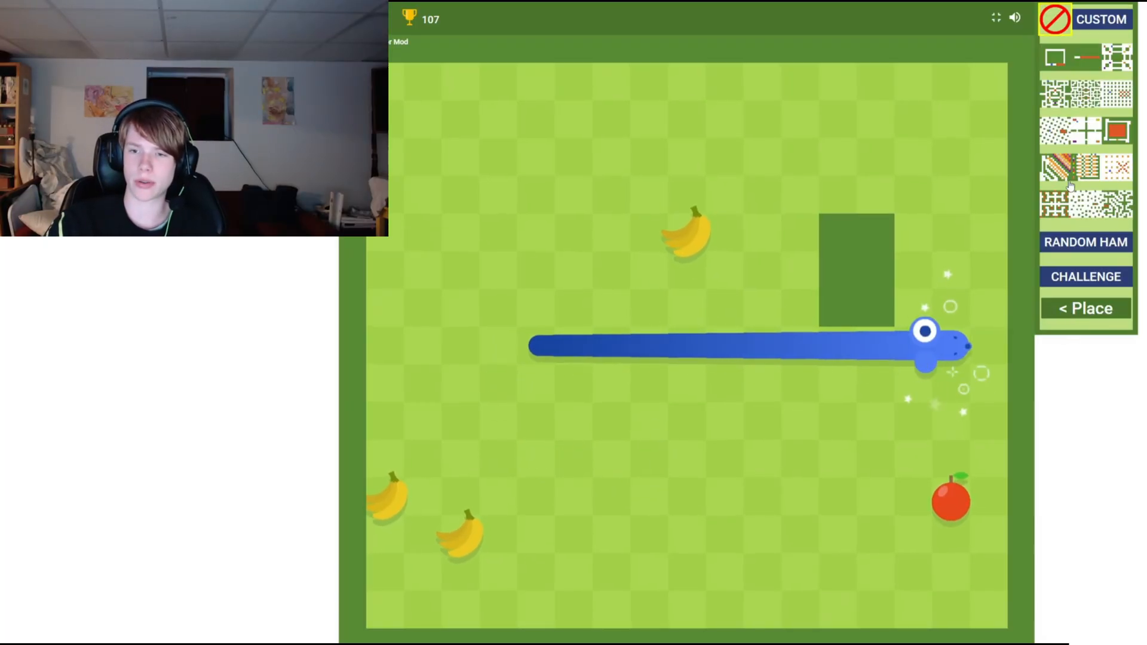
- Finish the run to game over, returning to the default board with the short snake and one apple
left_click(1055, 57)
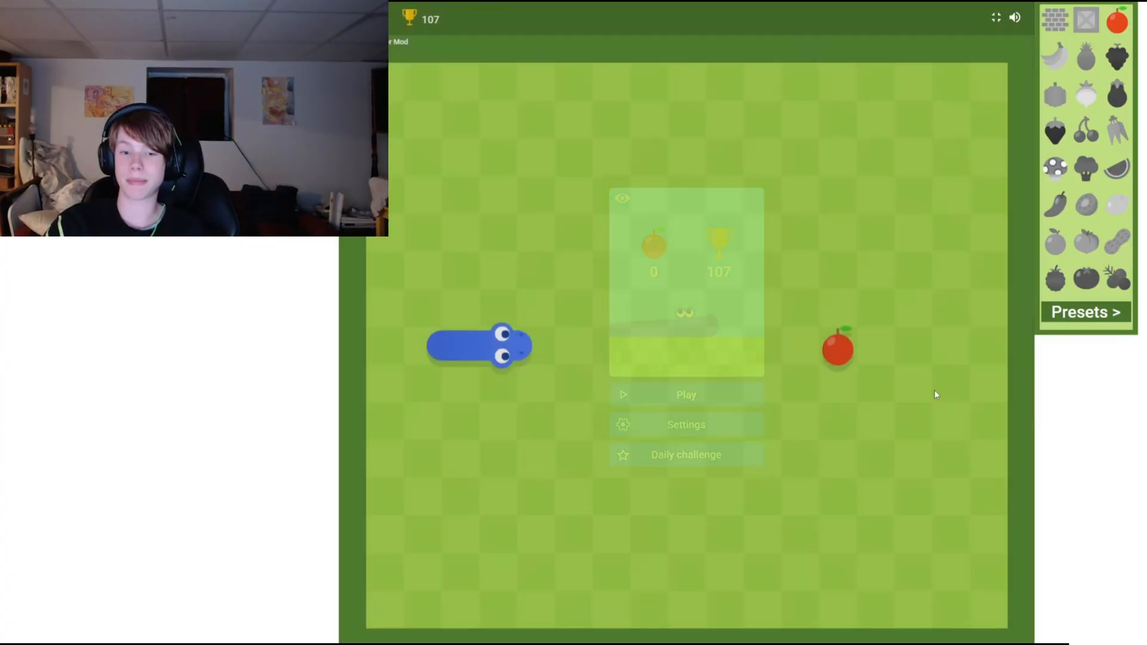
- Play the fruit-packed board to a new best of 114, then dismiss the game-over screen
left_click(686, 394)
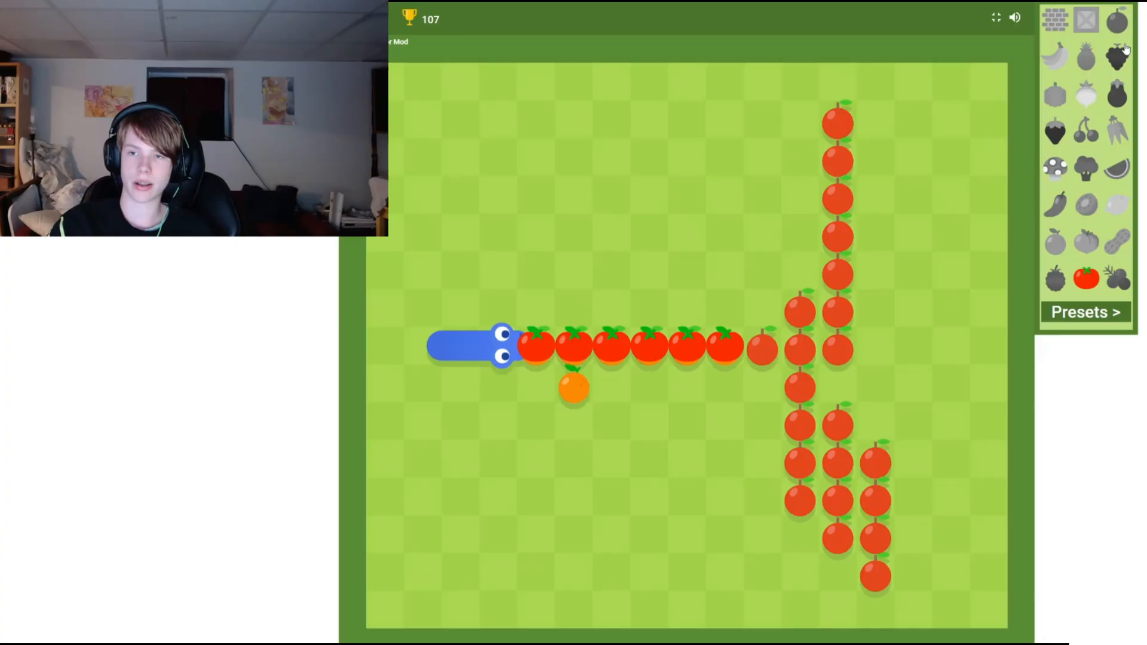
left_click(1116, 55)
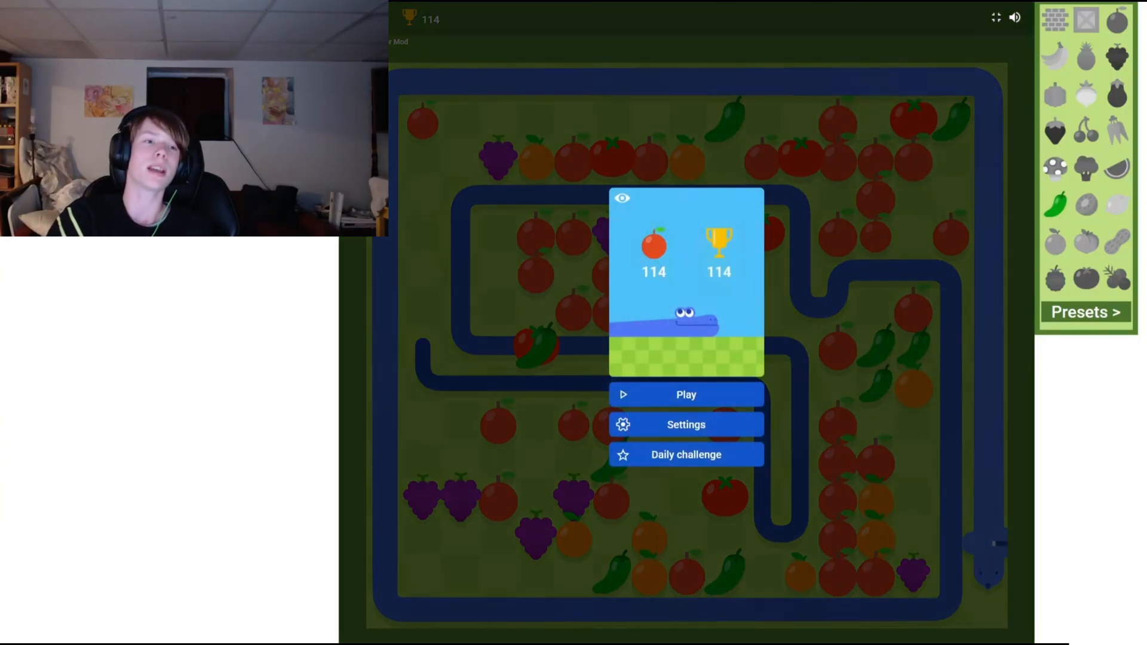
left_click(685, 394)
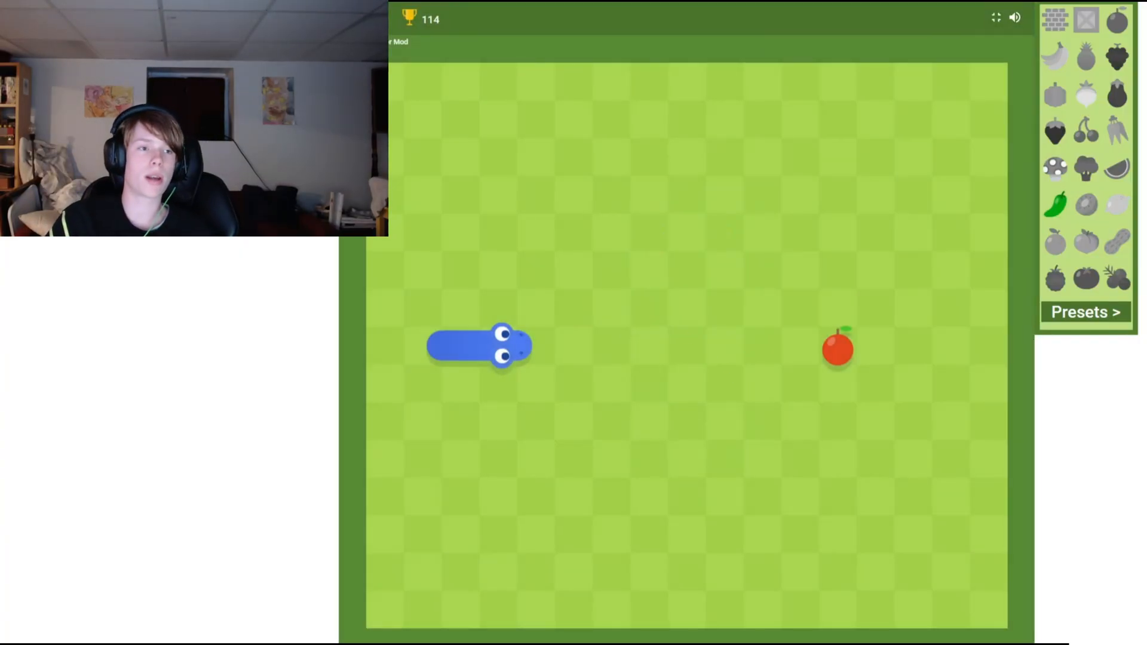